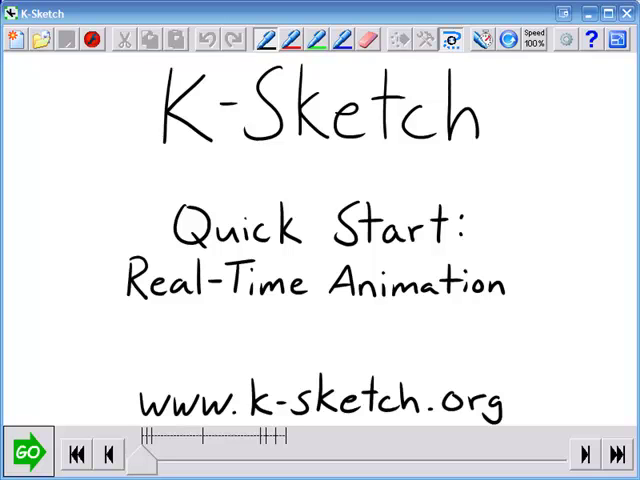
- Play the Quick Start demo of the car jumping the ramp, then stop it
click(30, 452)
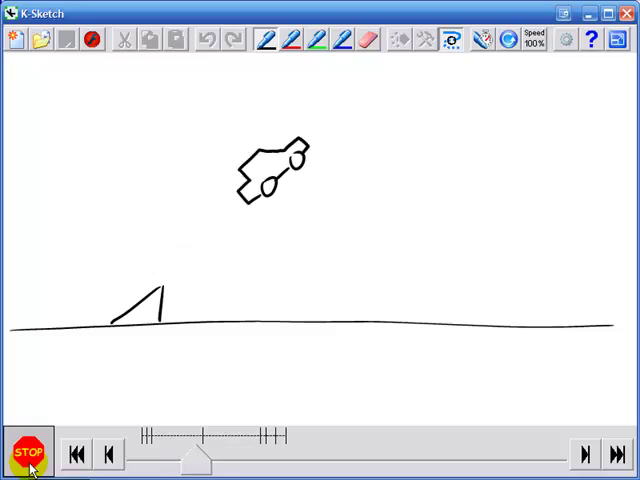
click(28, 454)
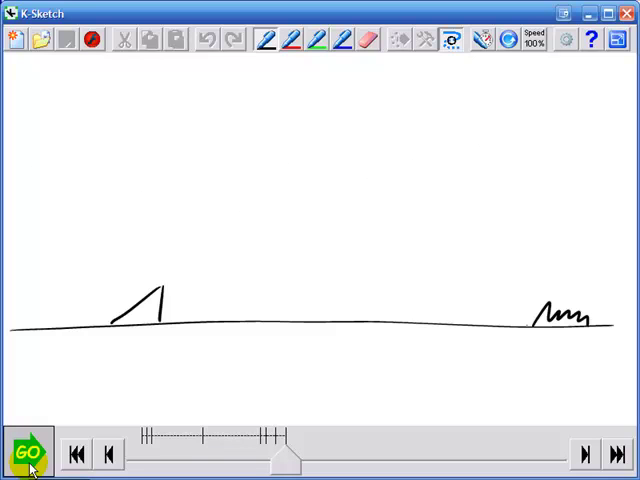
mouse_move(16, 40)
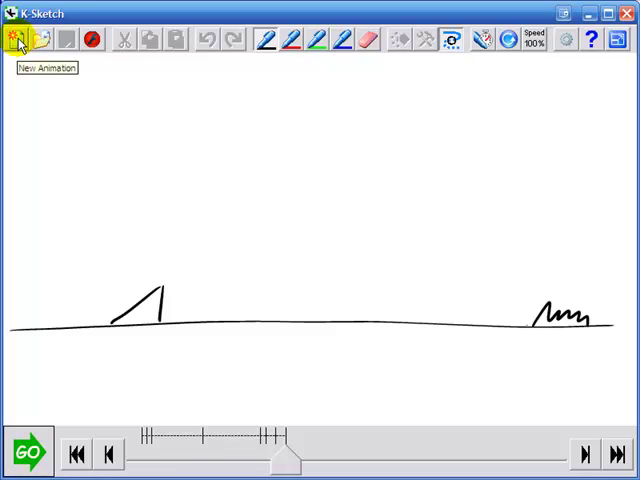
- Start a new blank animation and sketch the ground line across the canvas
click(12, 40)
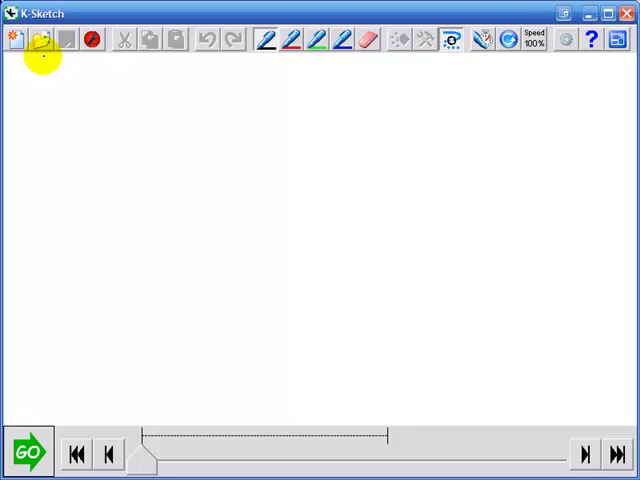
mouse_move(20, 344)
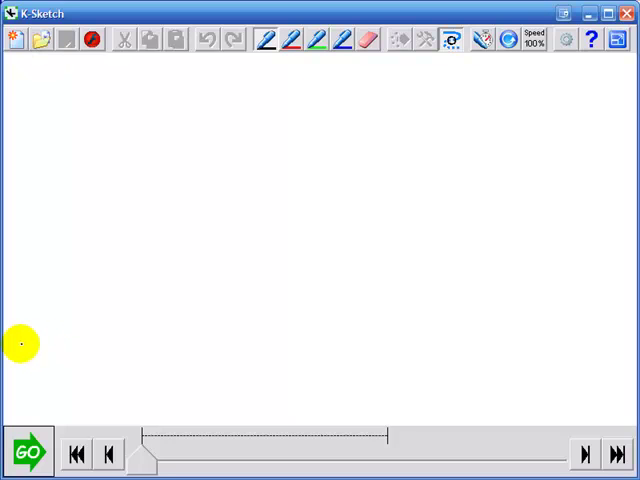
drag(20, 344, 550, 360)
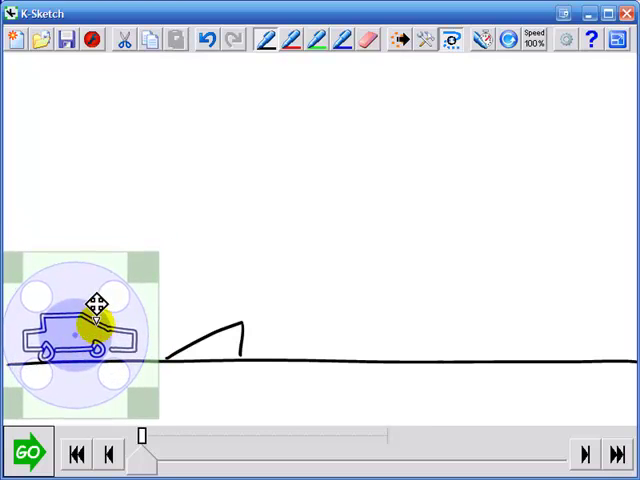
- Record the car's motion arcing up over the ramp and landing on the far right
drag(96, 310, 232, 284)
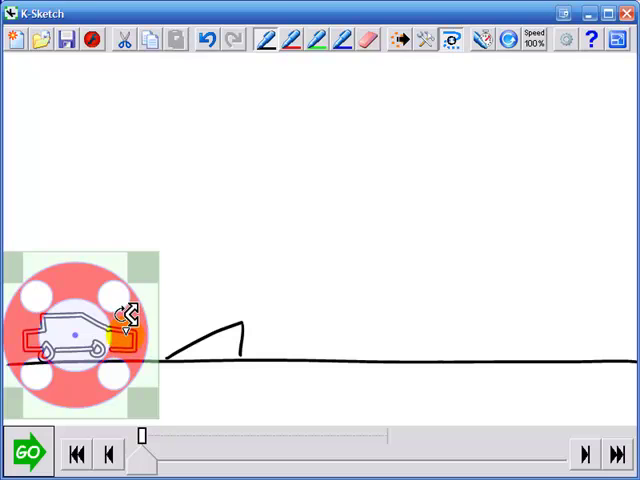
click(28, 452)
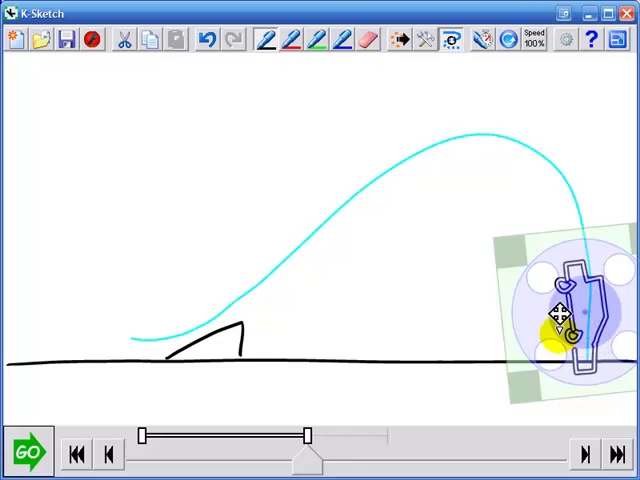
click(76, 452)
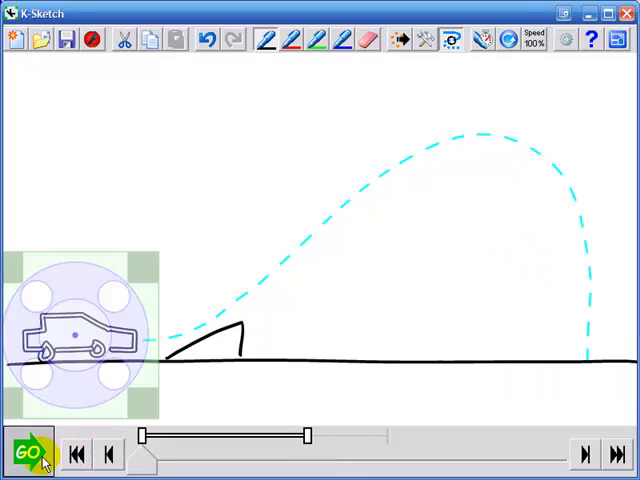
click(30, 454)
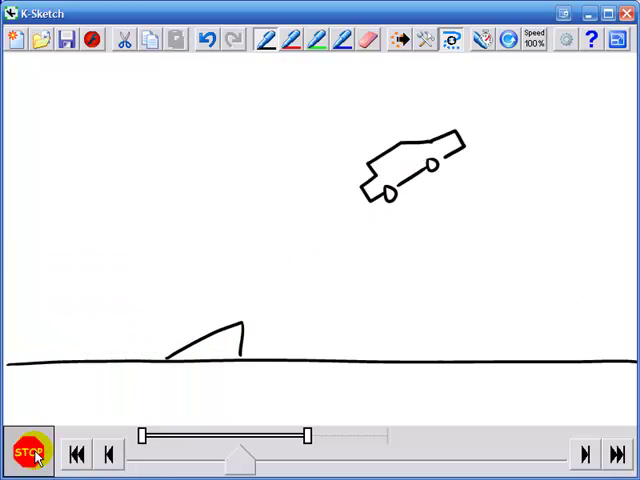
click(24, 454)
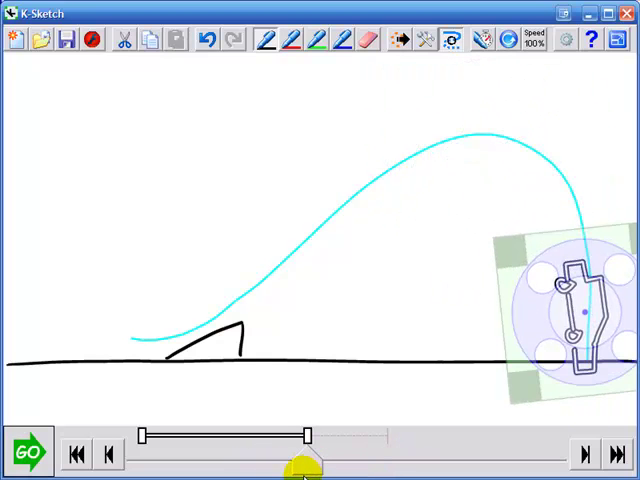
- Add a red explosion at the car's landing moment, then rubble just afterwards
drag(300, 468, 320, 468)
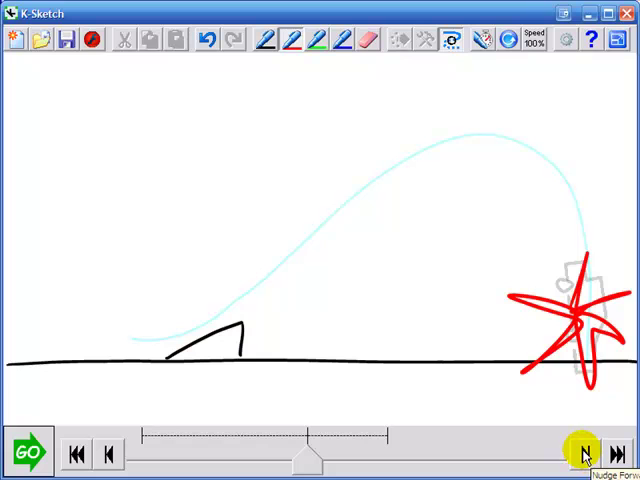
click(584, 456)
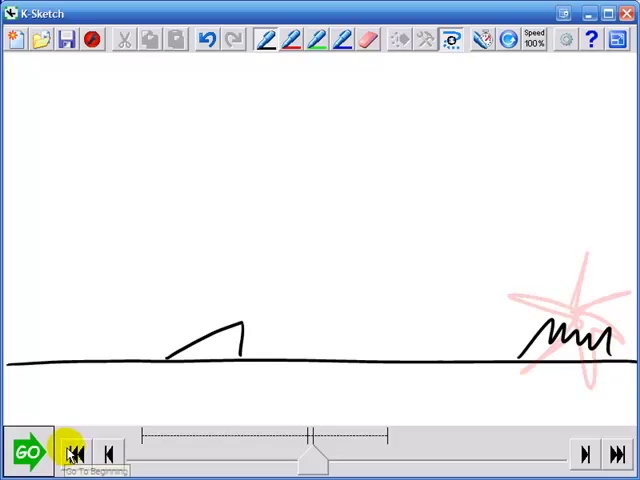
- Rewind and play back the jump with the explosion and rubble
click(28, 452)
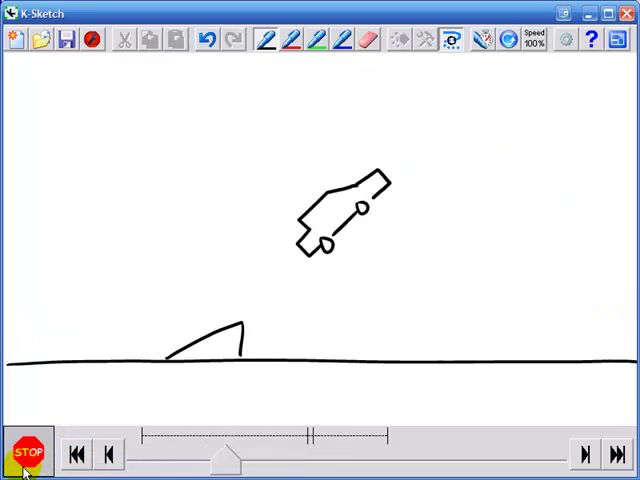
click(28, 454)
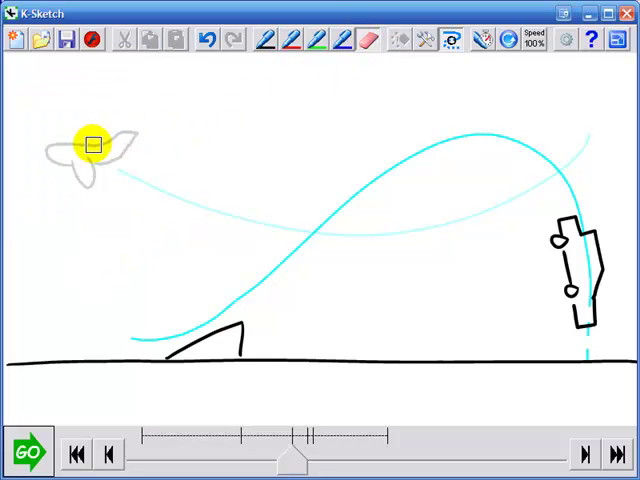
- Play the whole animation from the start with the plane flying across the sky
click(28, 452)
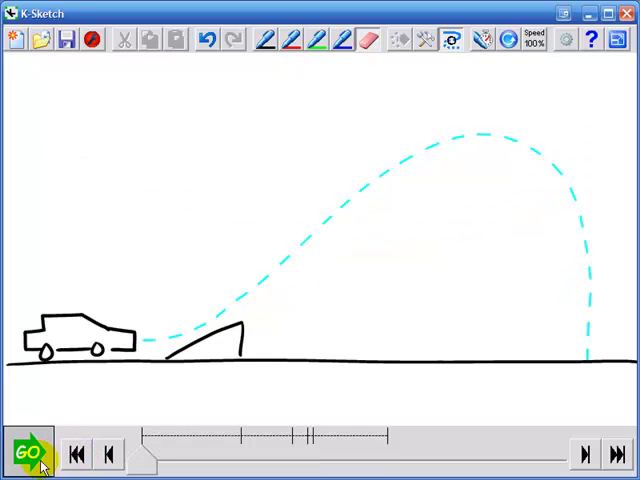
click(28, 452)
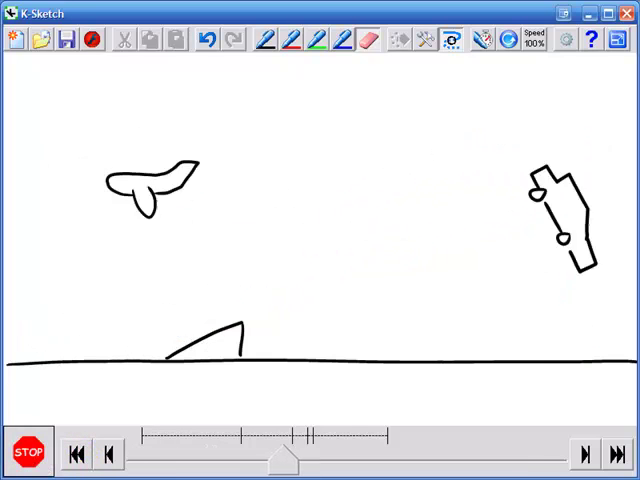